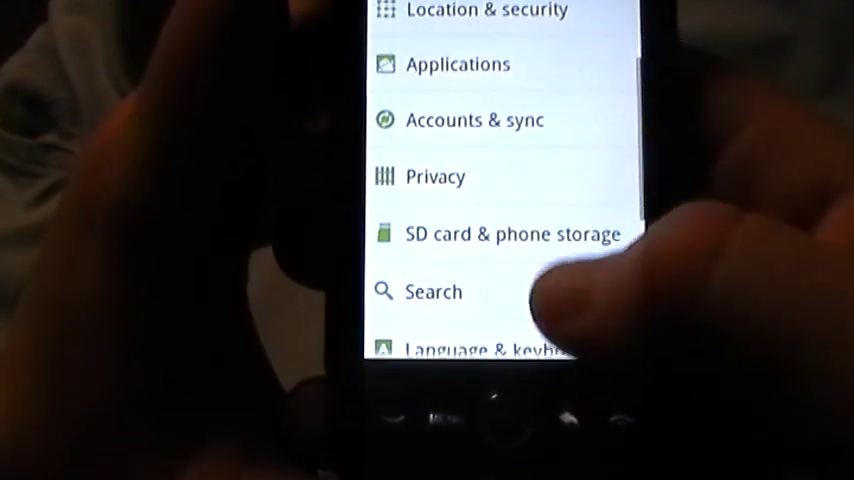
Step: Reach Language & keyboard in Settings on the way to Swype settings
scroll("up", 3)
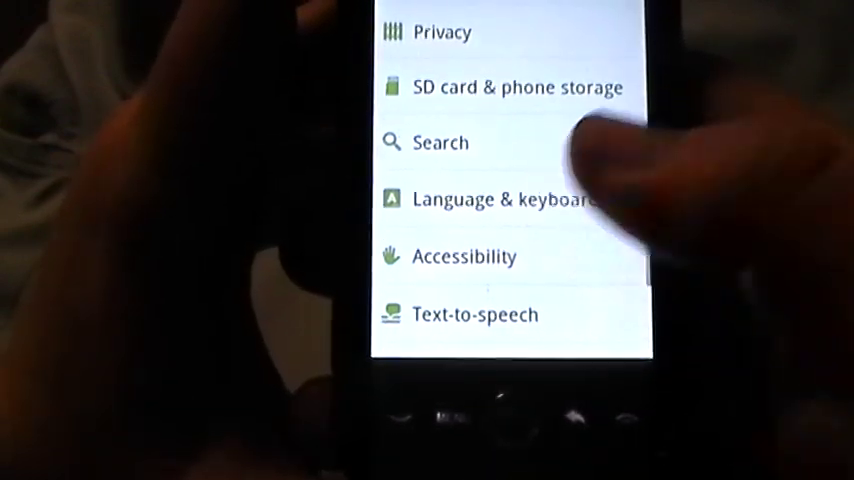
left_click(500, 199)
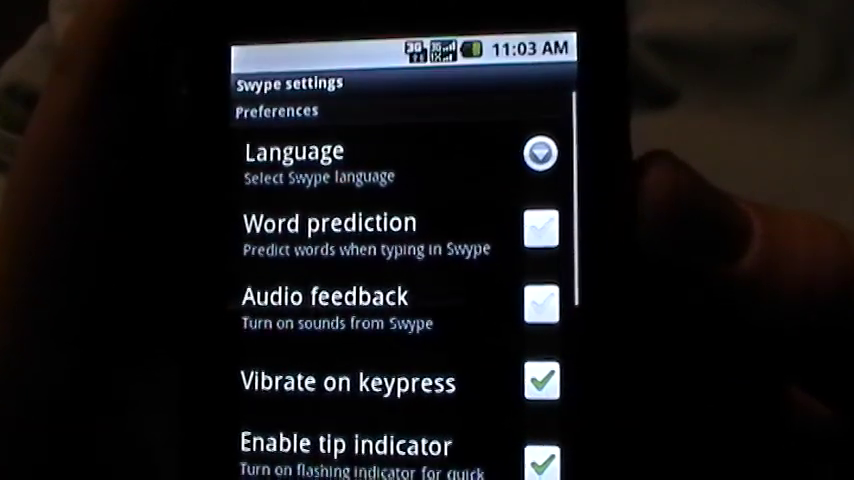
scroll("down", 3)
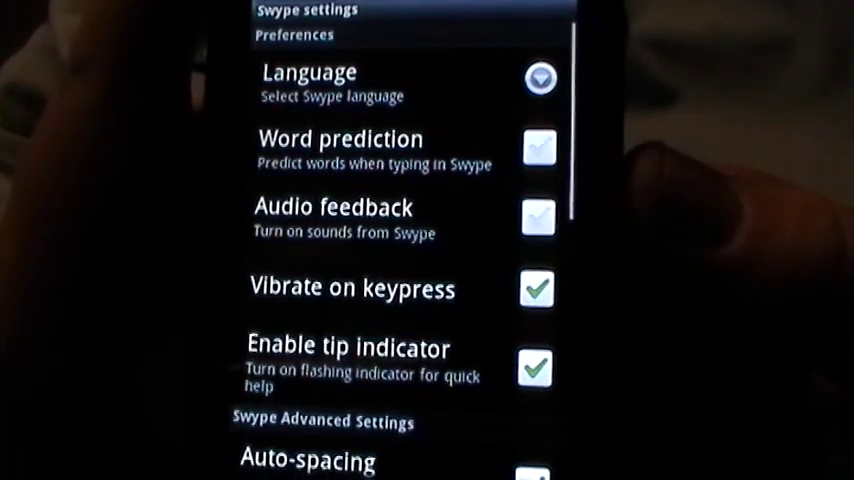
scroll("up", 3)
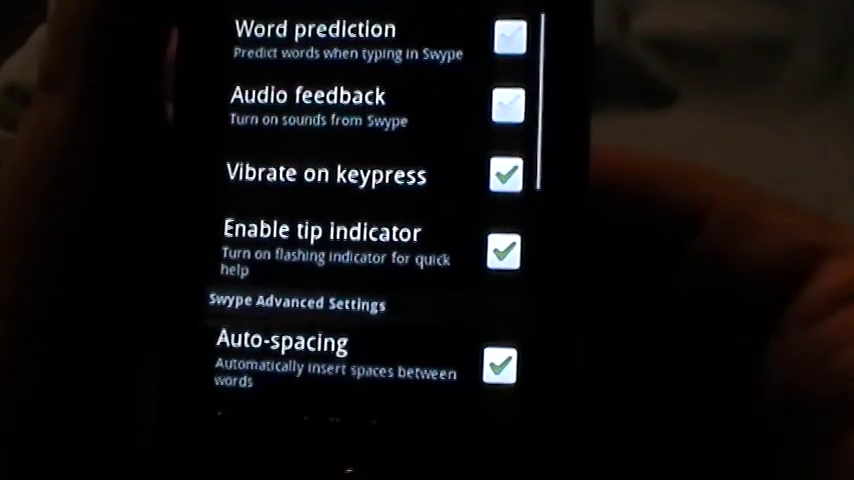
scroll("down", 3)
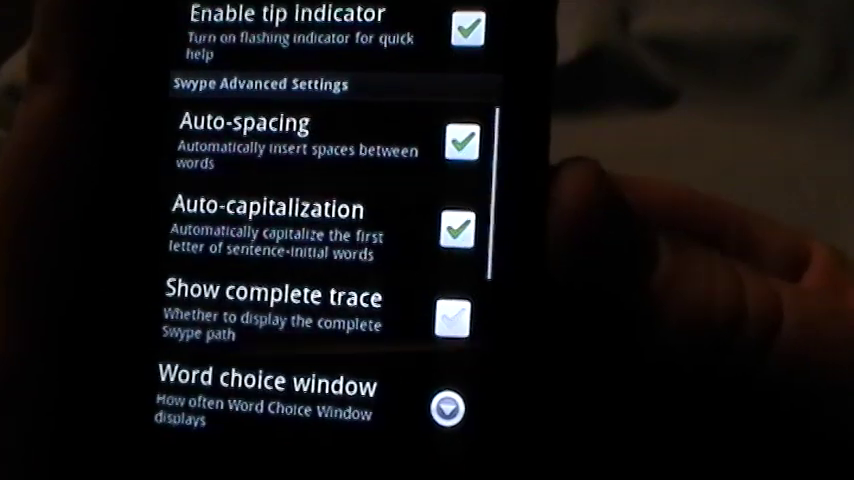
scroll("down", 3)
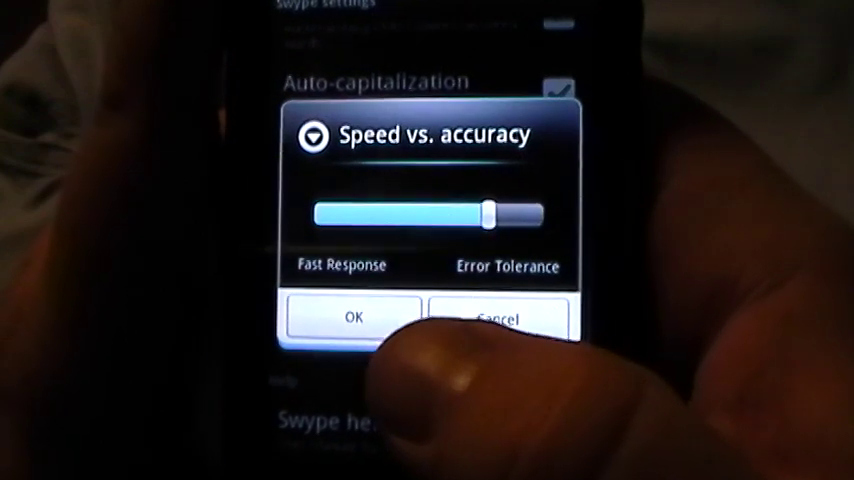
Step: Confirm the Speed vs. accuracy slider set toward Error Tolerance with OK
left_click(351, 317)
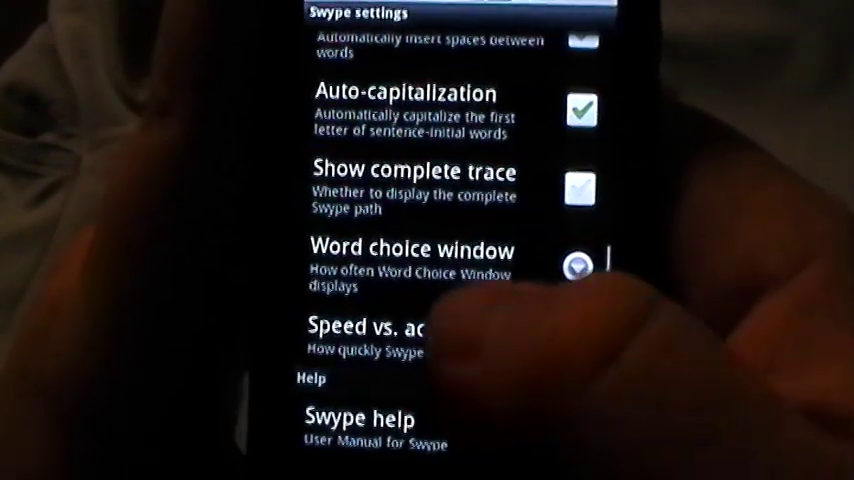
scroll("down", 3)
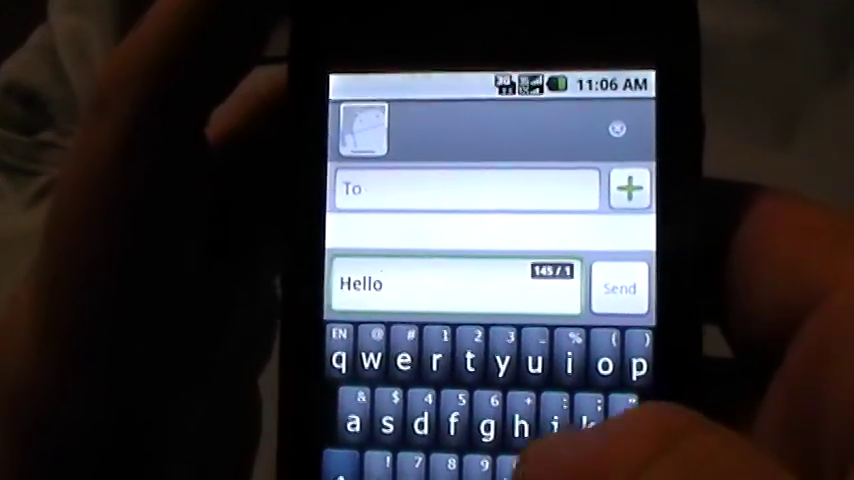
Step: Swipe 'my' so the message body reads 'Hello my'
type("my")
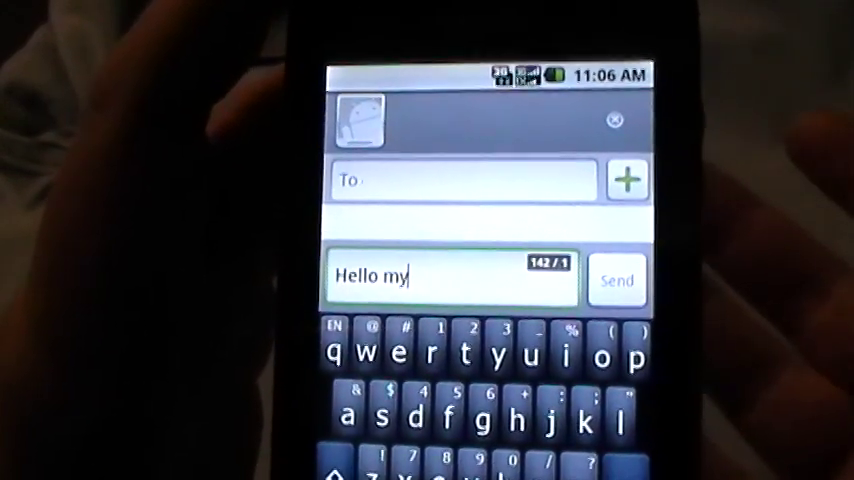